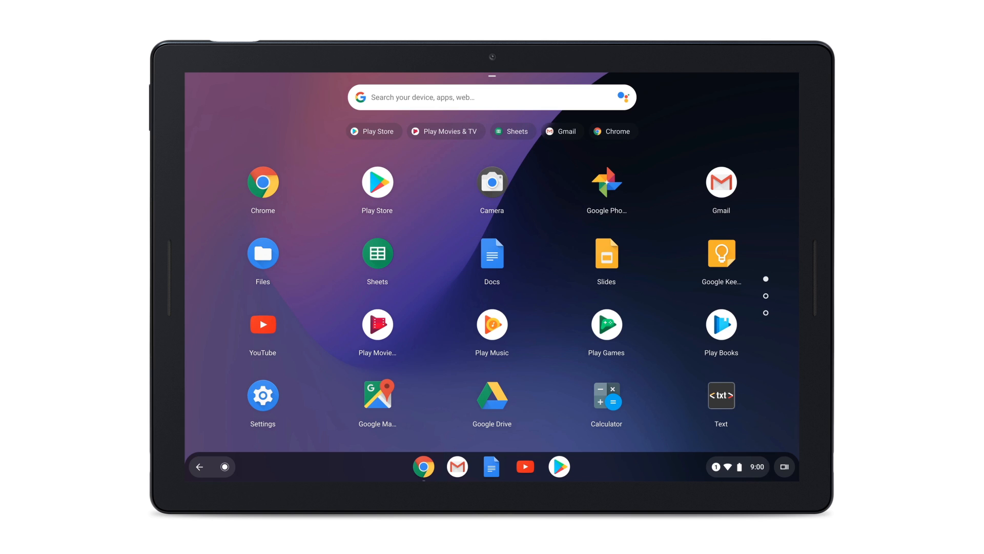
- Open Settings from the status tray to reach Connected devices > Android phone
click(738, 467)
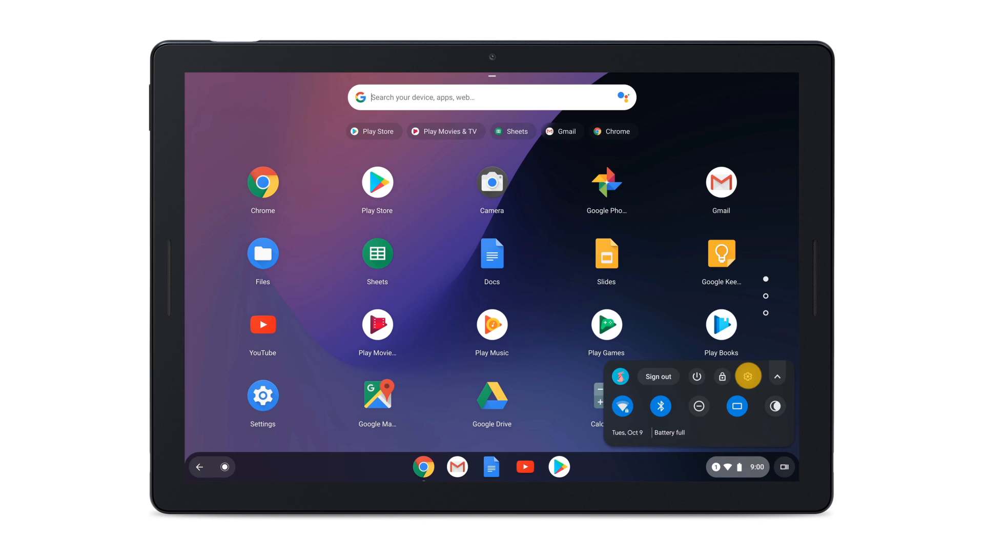
click(748, 376)
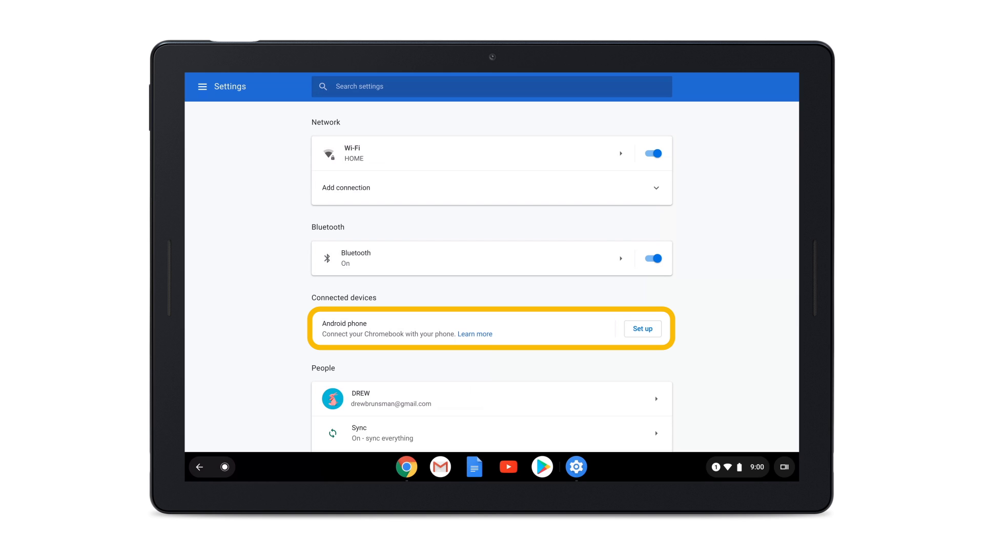
- Set up the Android phone connection and verify the Google account password
click(642, 329)
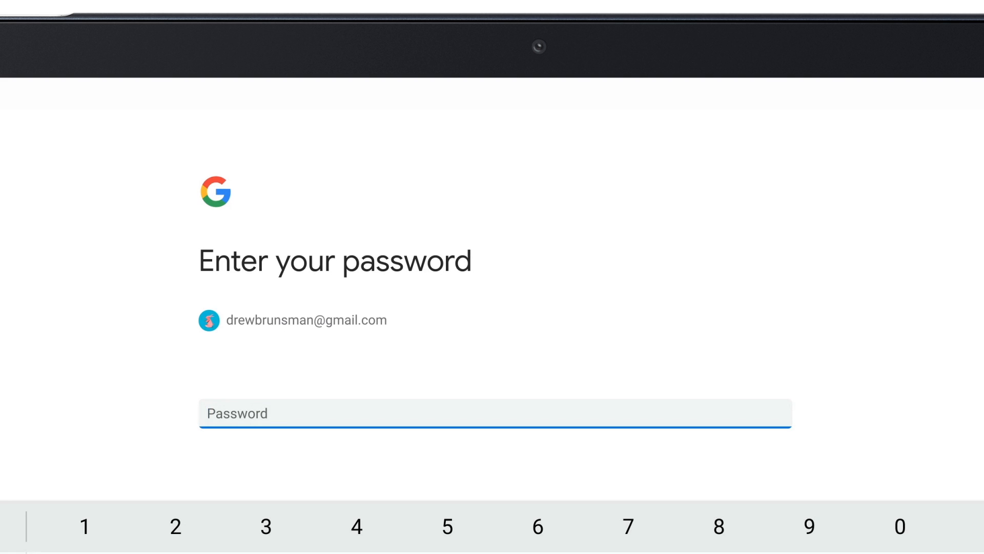
text(password)
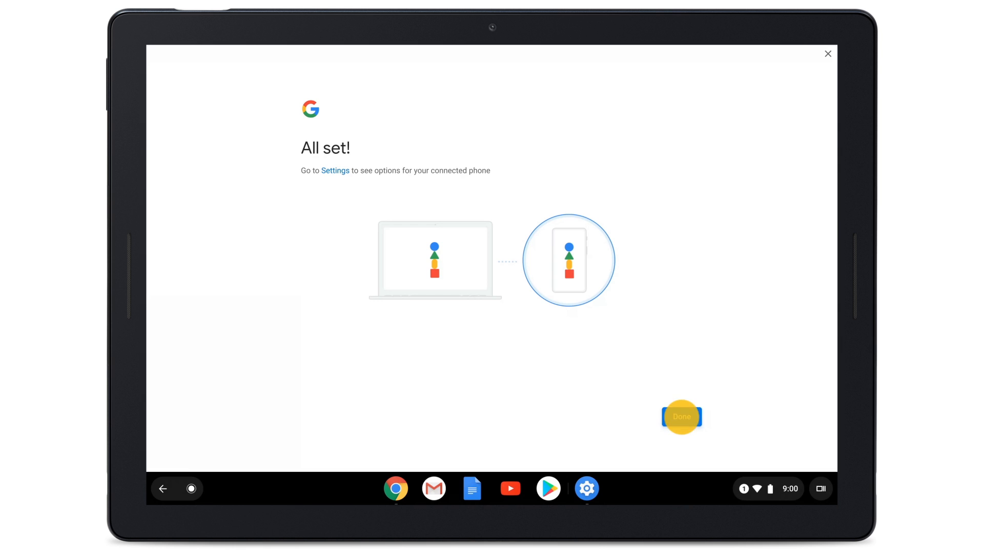
- Close the All set! screen and await the 'Wi-Fi available via phone' notification
click(681, 416)
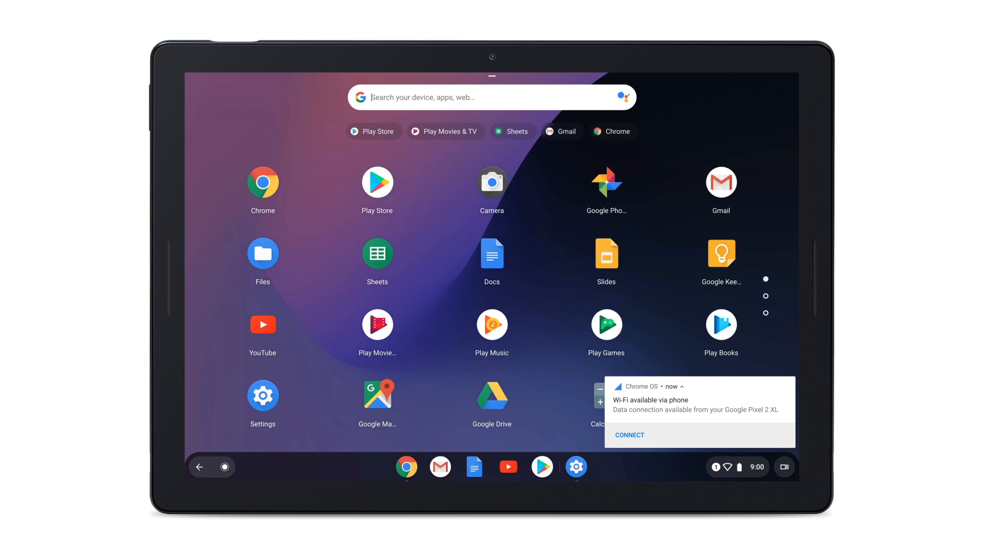
- Connect to the Google Pixel 2 XL hotspot from the notification and confirm
click(630, 435)
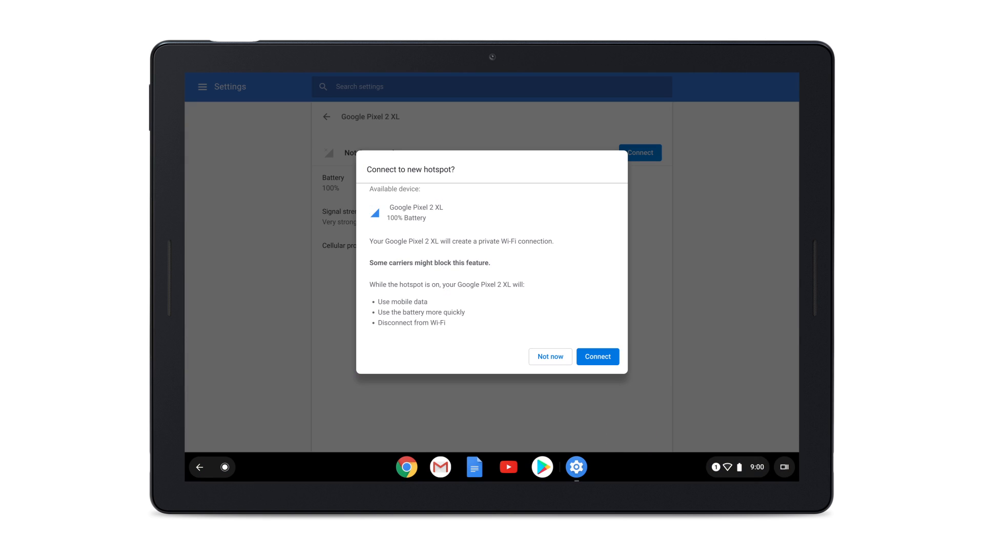
click(598, 356)
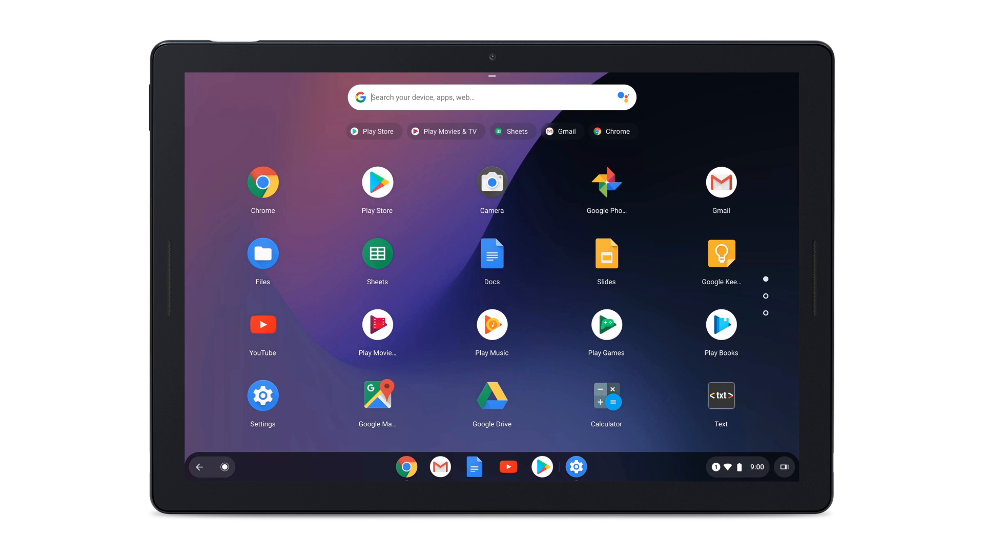
- Switch off Instant Tethering on the Google Pixel 2 XL page in Connected devices
click(737, 467)
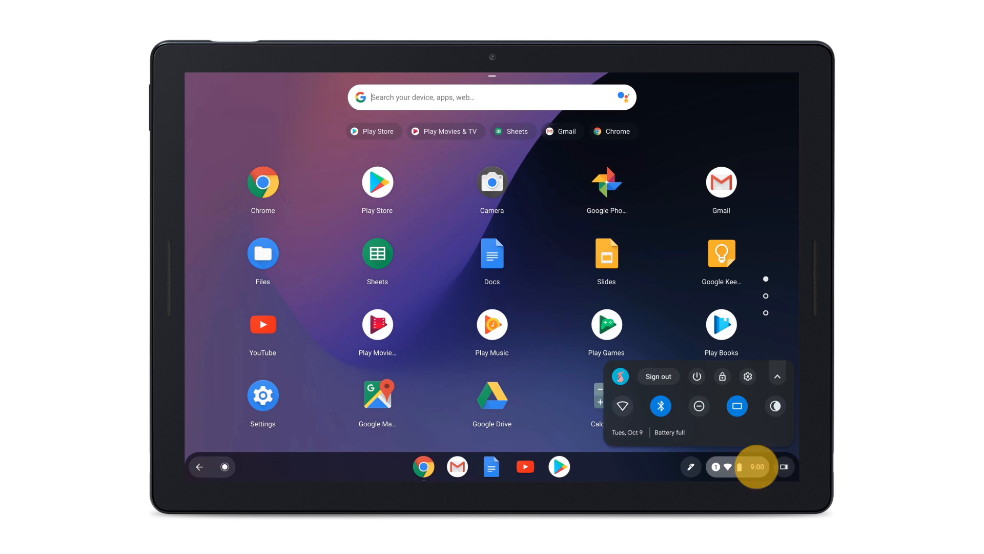
click(748, 376)
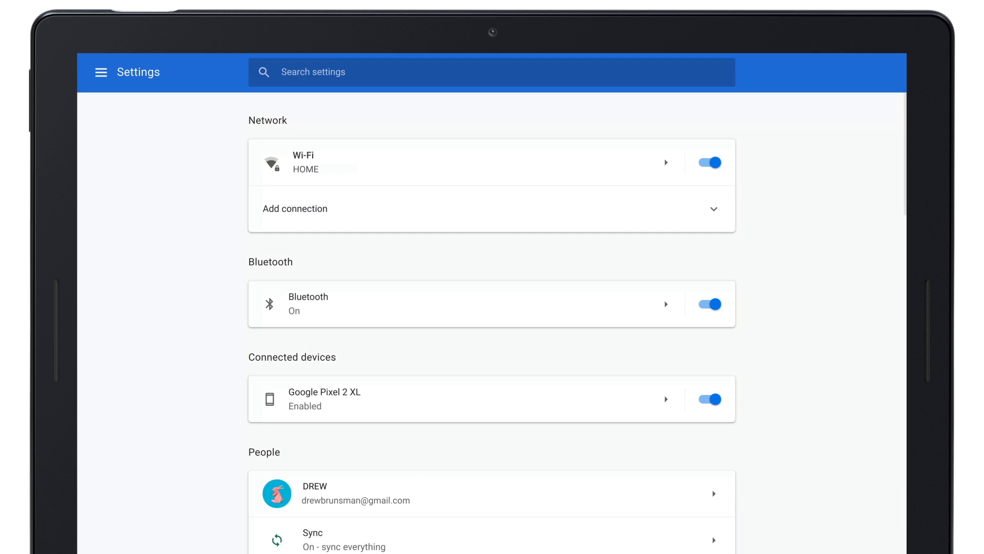
click(491, 399)
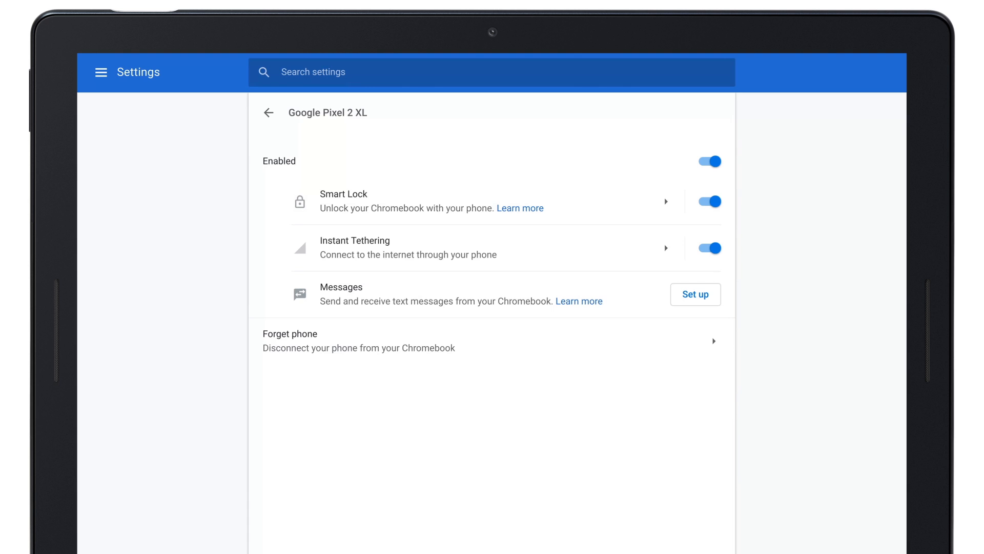
click(709, 248)
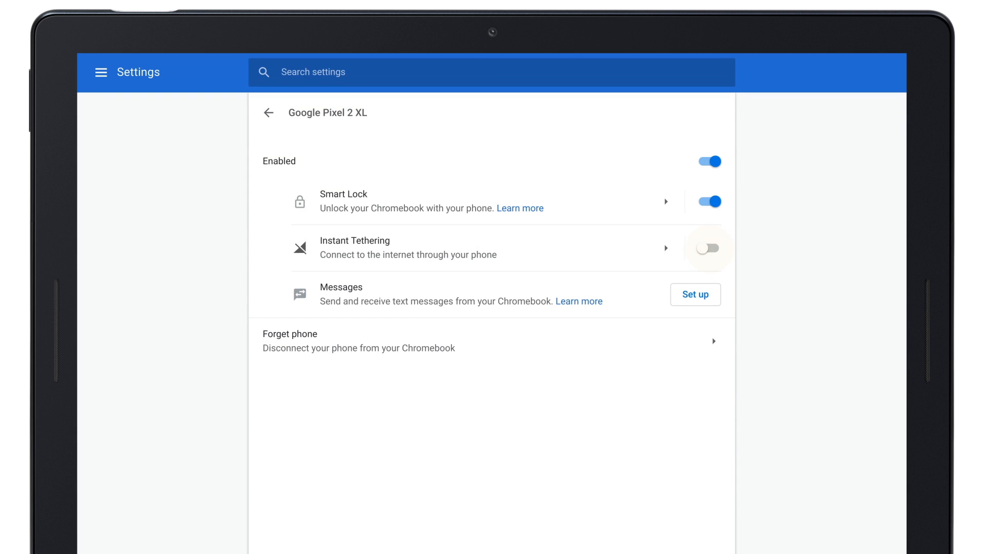